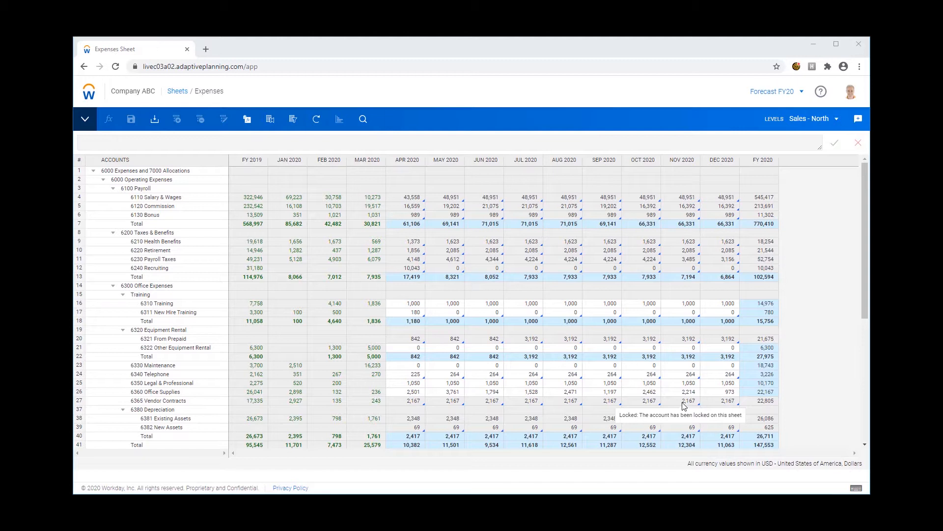
{"action": "mouse_move", "coordinate": [587, 351]}
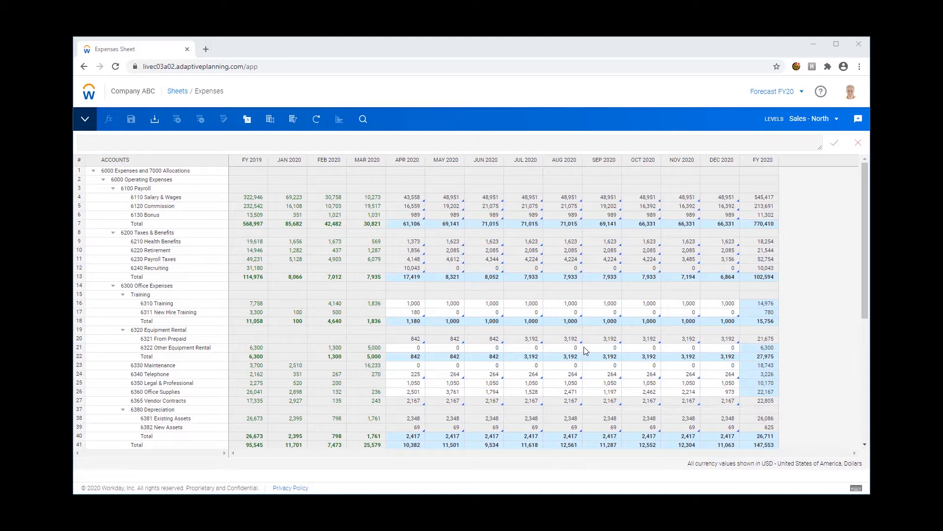
{"action": "mouse_move", "coordinate": [265, 160]}
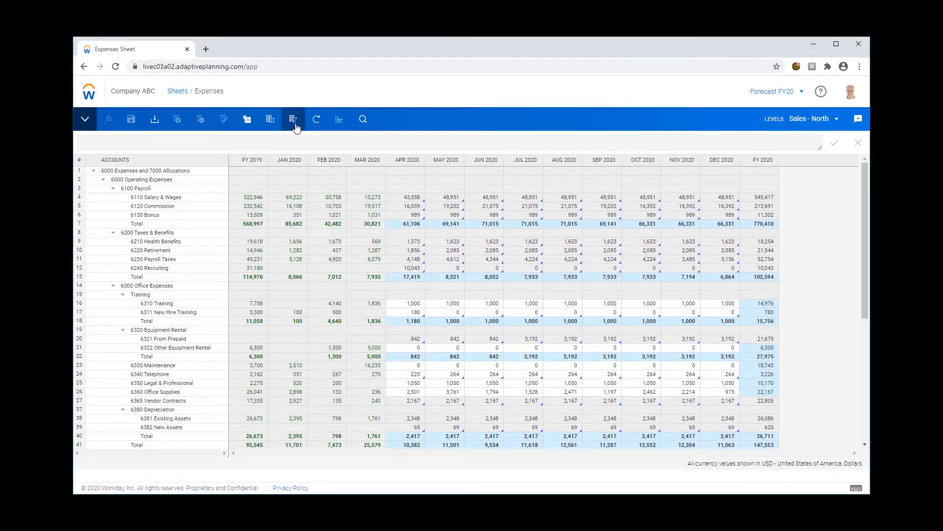
- Bring up the Expenses sheet's Display Options and go to the version comparison settings
{"action": "left_click", "coordinate": [293, 119]}
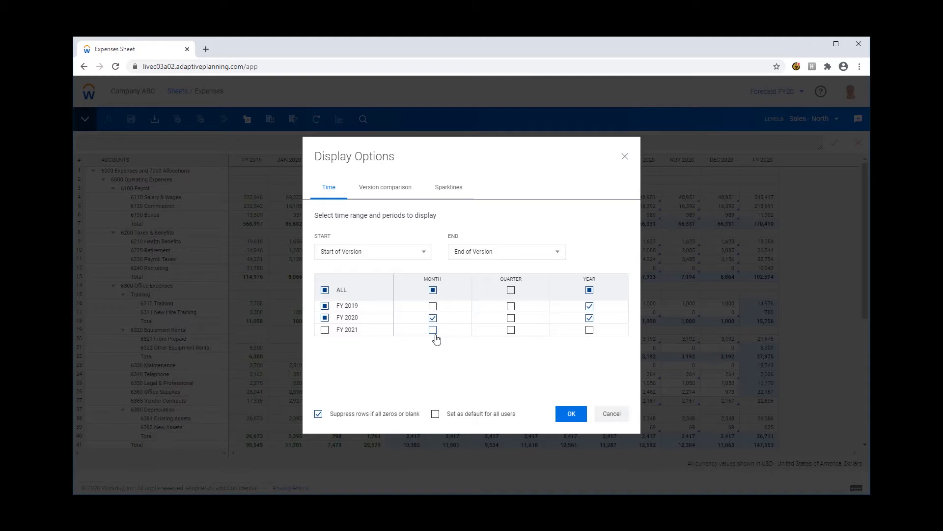
{"action": "mouse_move", "coordinate": [402, 287]}
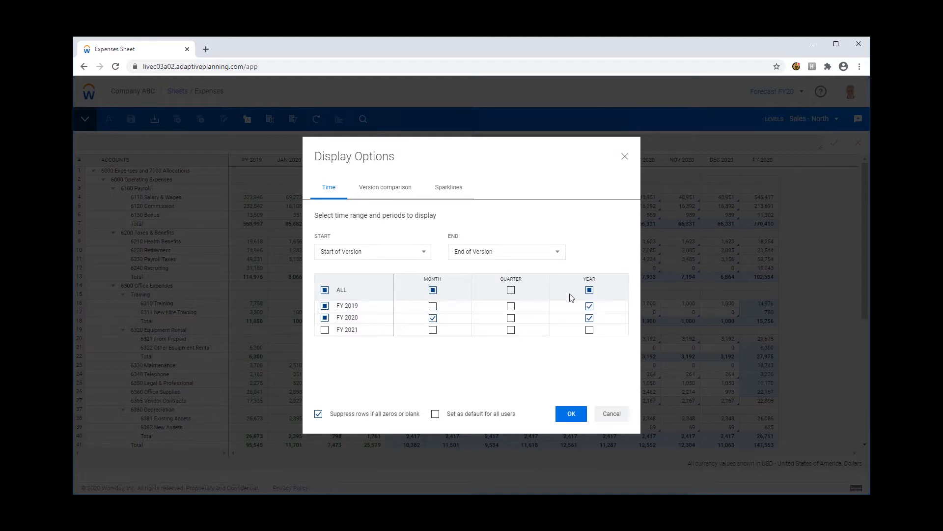
{"action": "left_click", "coordinate": [589, 307]}
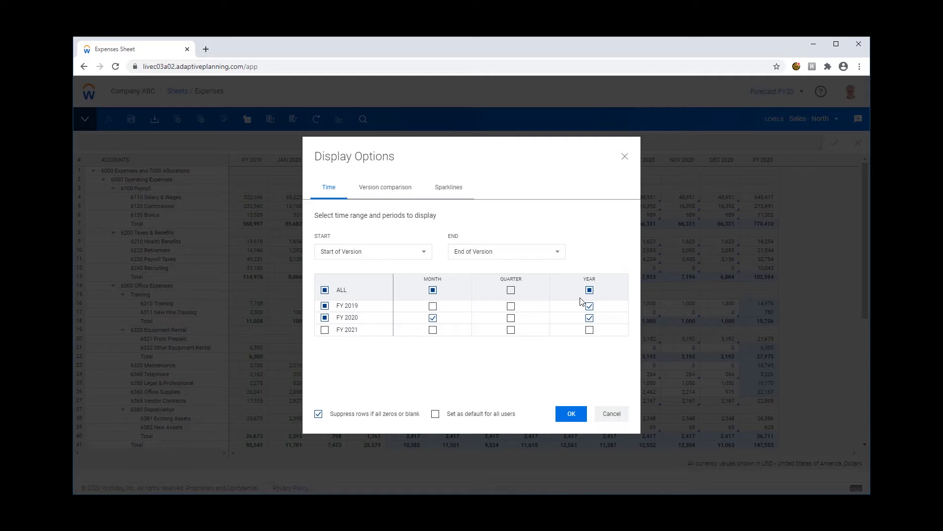
{"action": "mouse_move", "coordinate": [611, 310]}
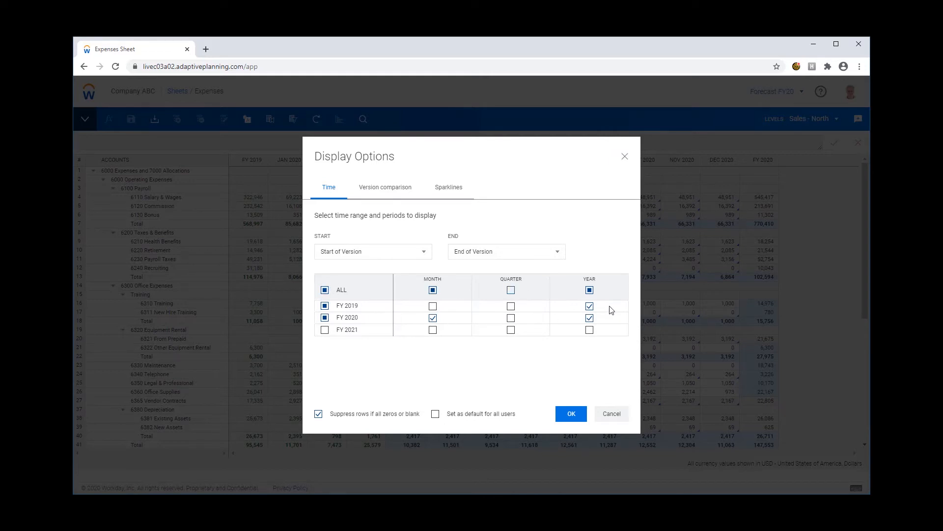
{"action": "mouse_move", "coordinate": [618, 306]}
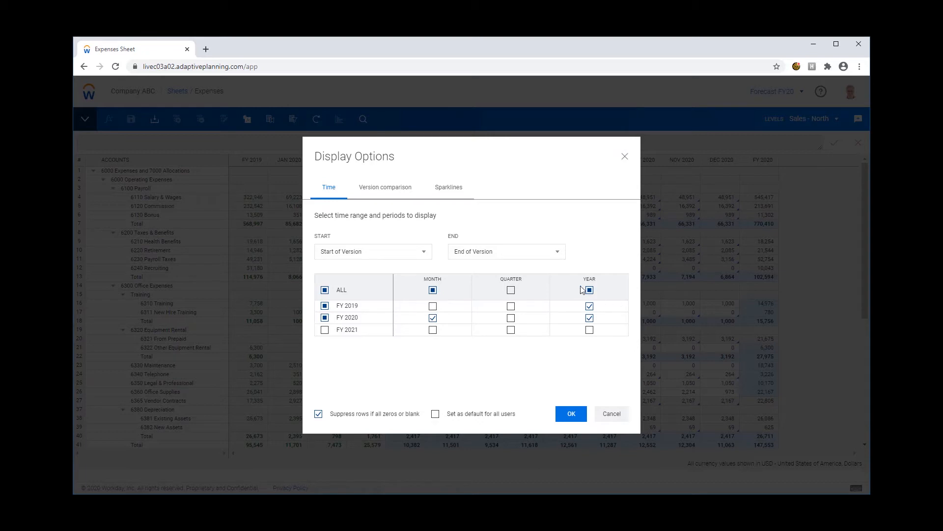
{"action": "left_click", "coordinate": [385, 187]}
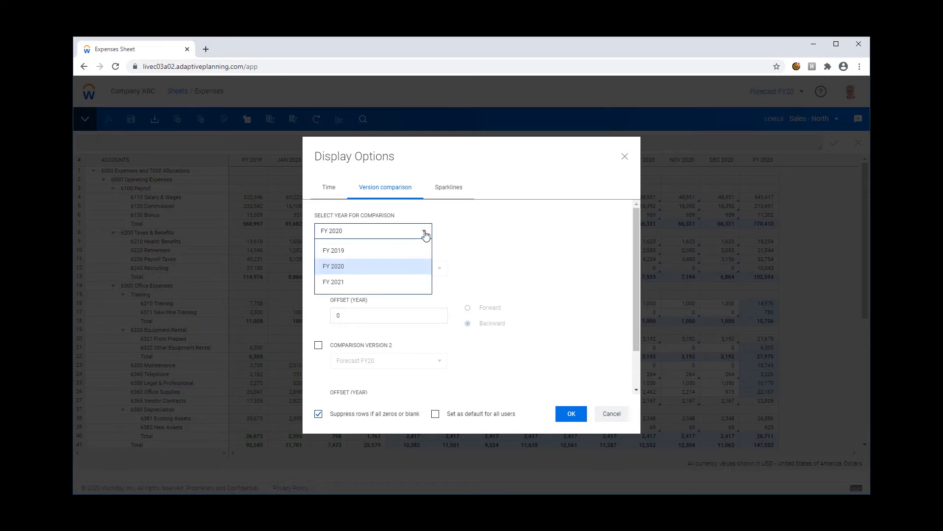
- Compare FY 2019 against Comparison Version 1 set to Budget FY20, offset Forward by 1 year
{"action": "left_click", "coordinate": [334, 251]}
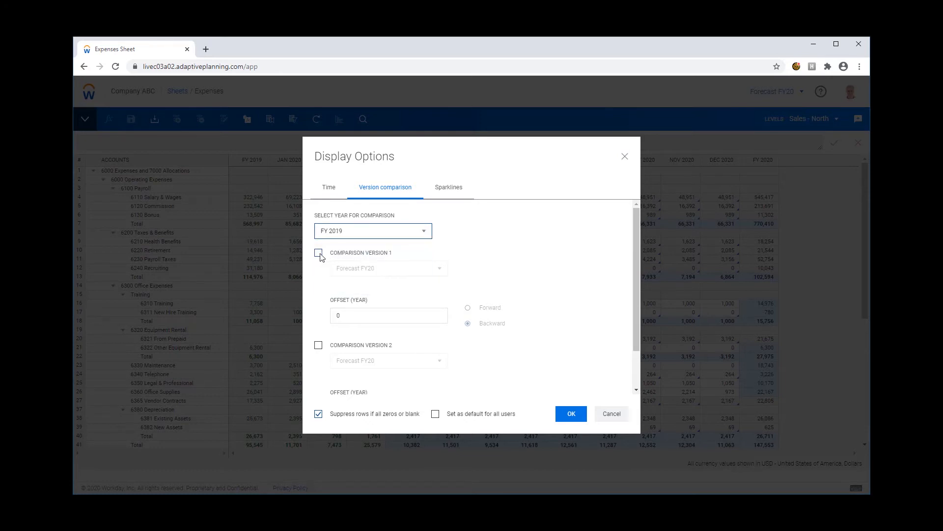
{"action": "left_click", "coordinate": [318, 252]}
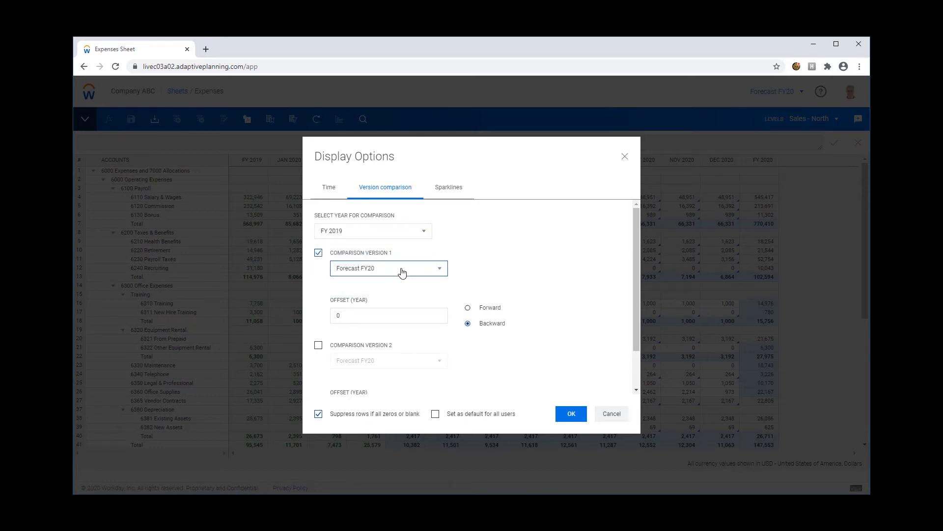
{"action": "left_click", "coordinate": [402, 268]}
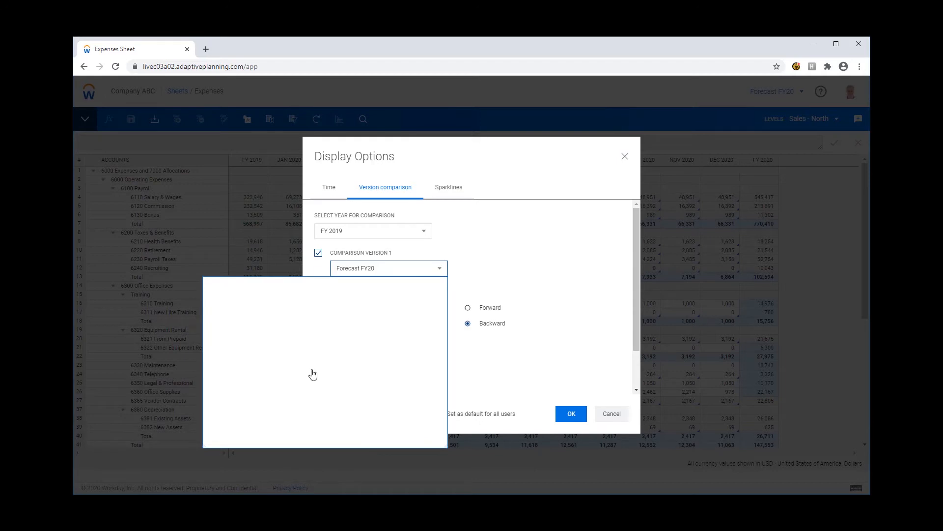
{"action": "left_click", "coordinate": [423, 268]}
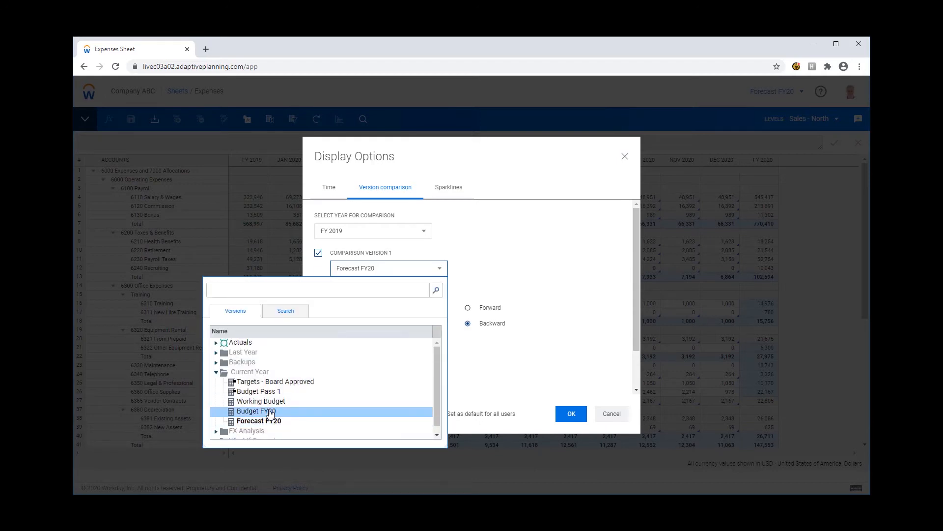
{"action": "left_click", "coordinate": [255, 411]}
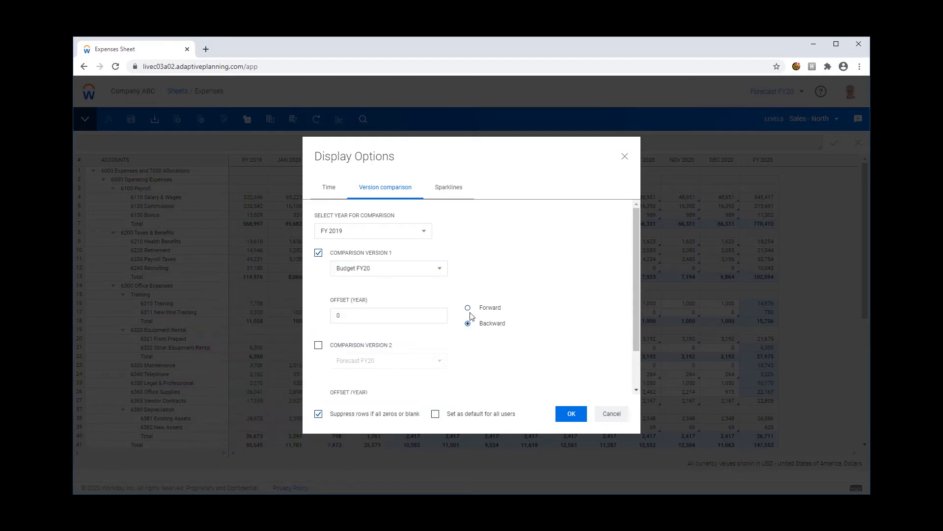
{"action": "left_click", "coordinate": [468, 307]}
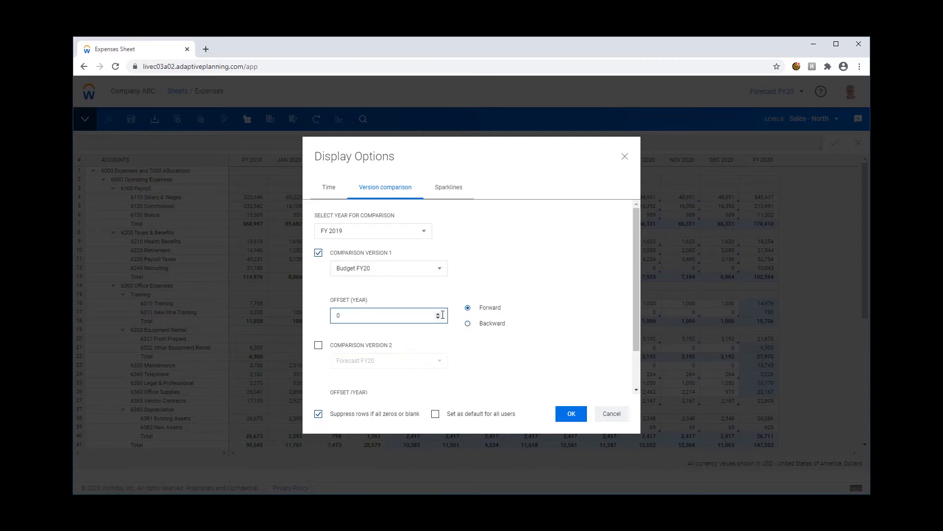
{"action": "left_click", "coordinate": [437, 312]}
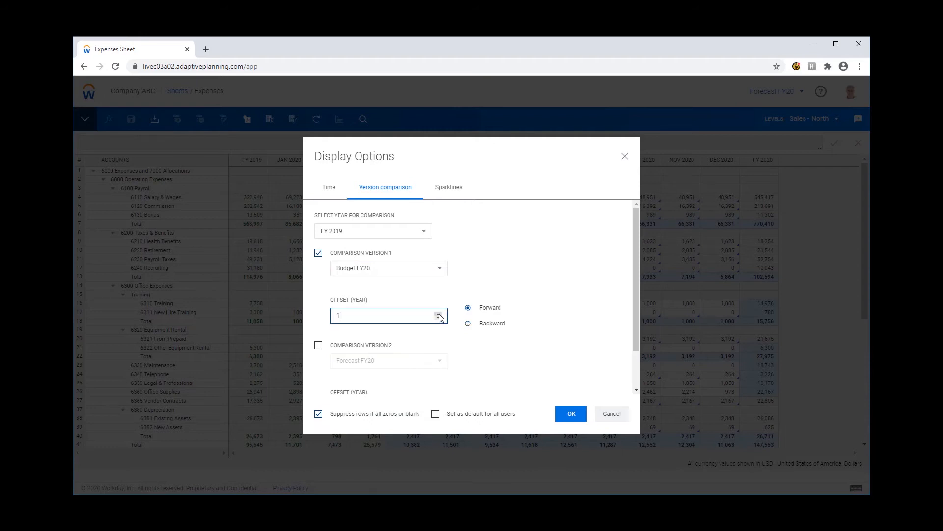
{"action": "mouse_move", "coordinate": [541, 338]}
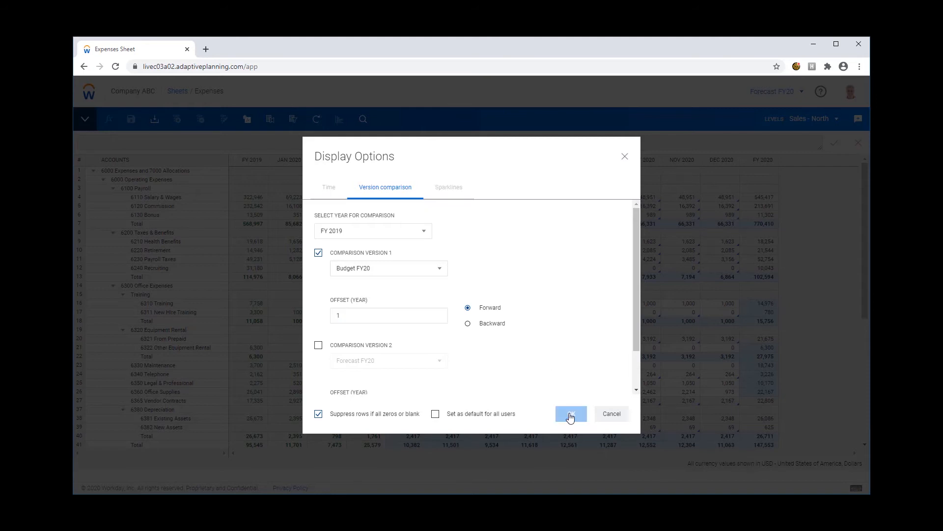
- Apply the comparison so the Budget FY20 column appears beside FY 2019 actuals
{"action": "left_click", "coordinate": [570, 416]}
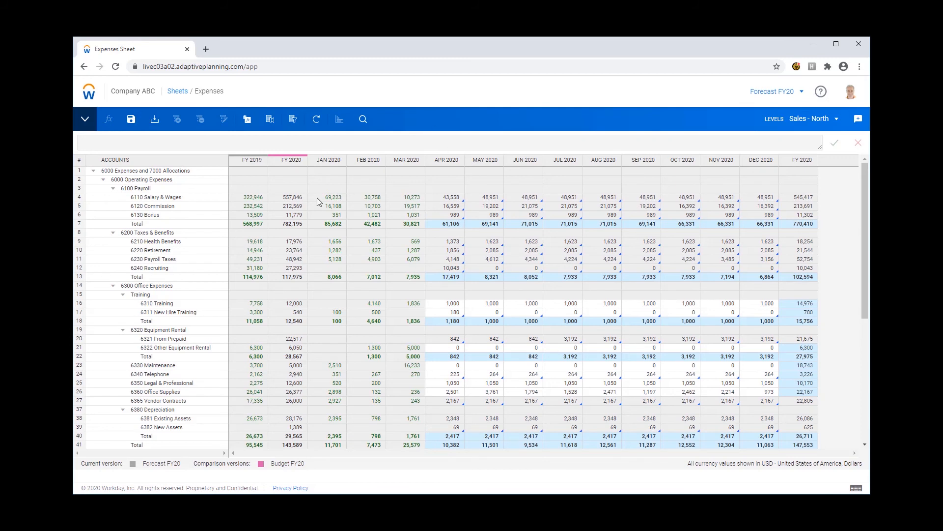
{"action": "mouse_move", "coordinate": [473, 292]}
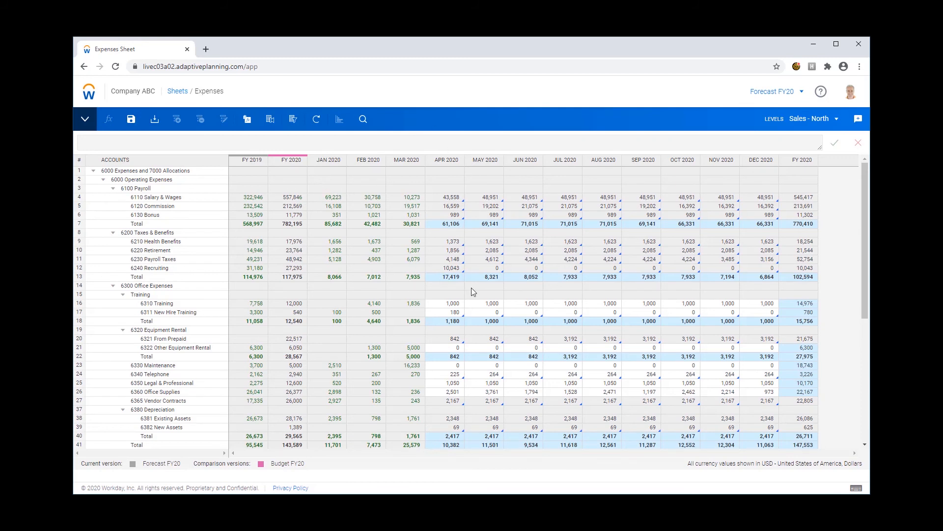